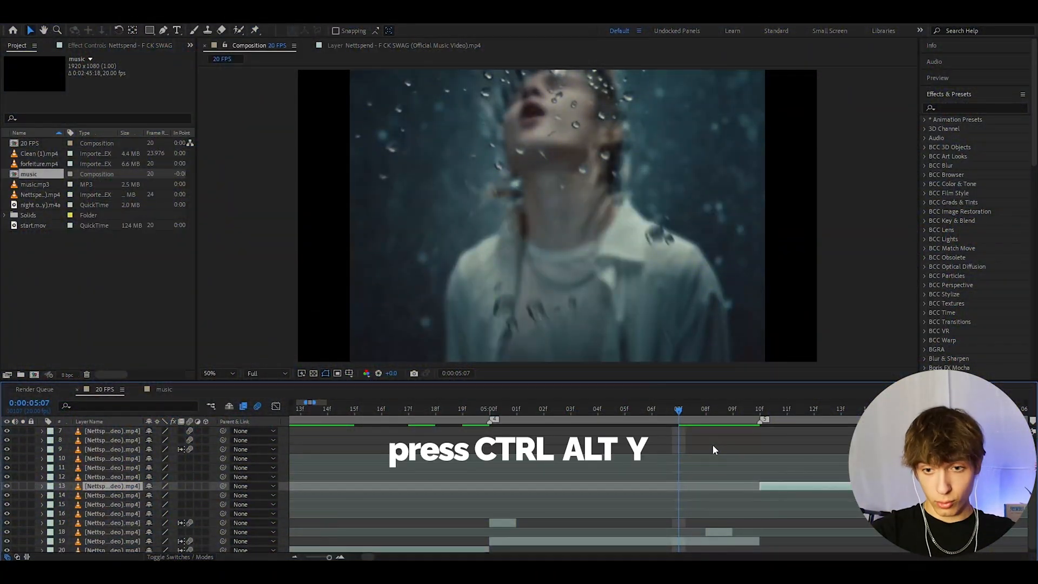
Step: Create a new adjustment layer over the clips and trim it to start at the playhead
key("ctrl+alt+y")
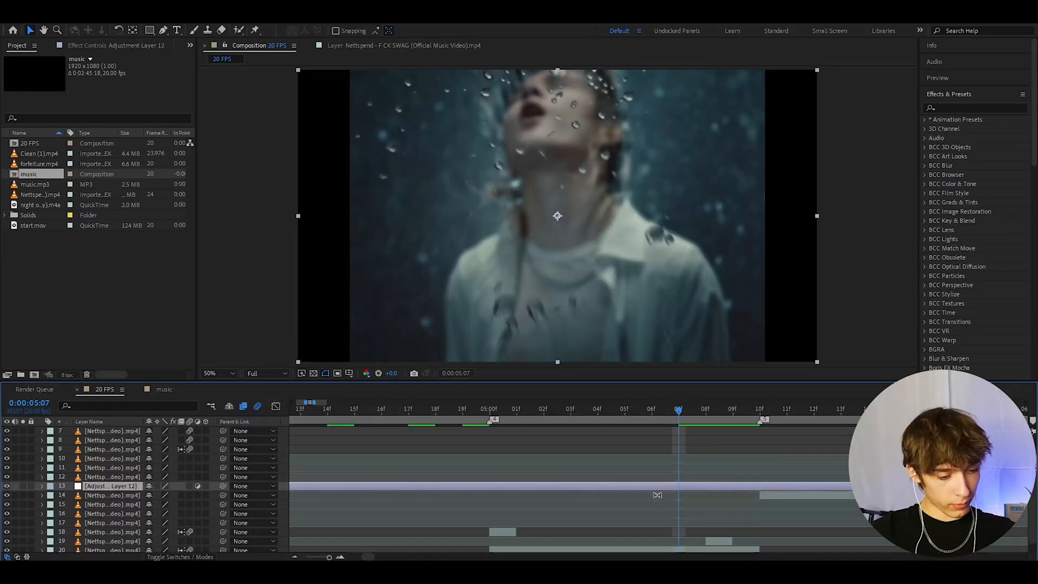
key("ctrl+shift+d")
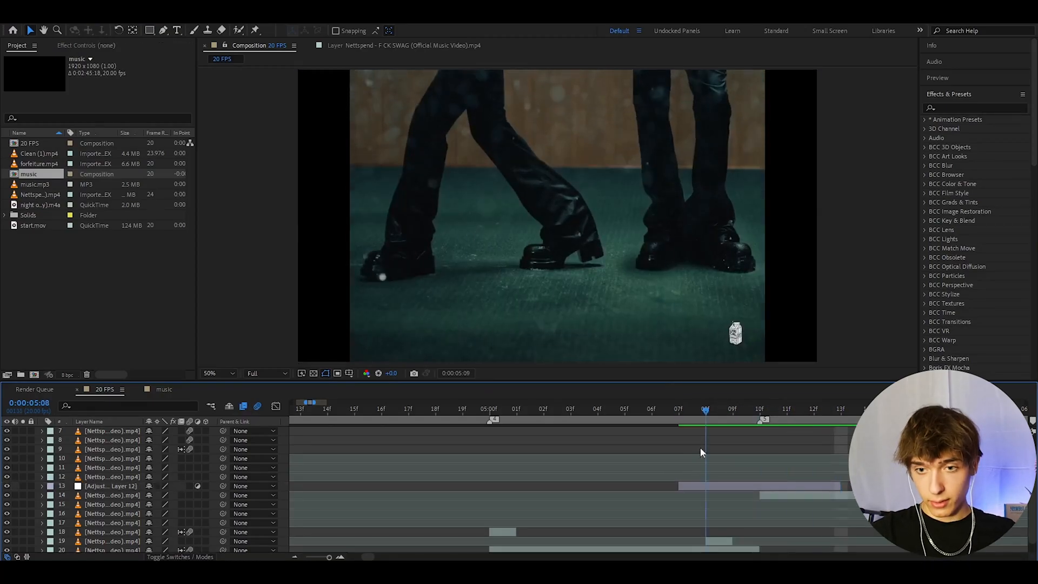
left_click(112, 486)
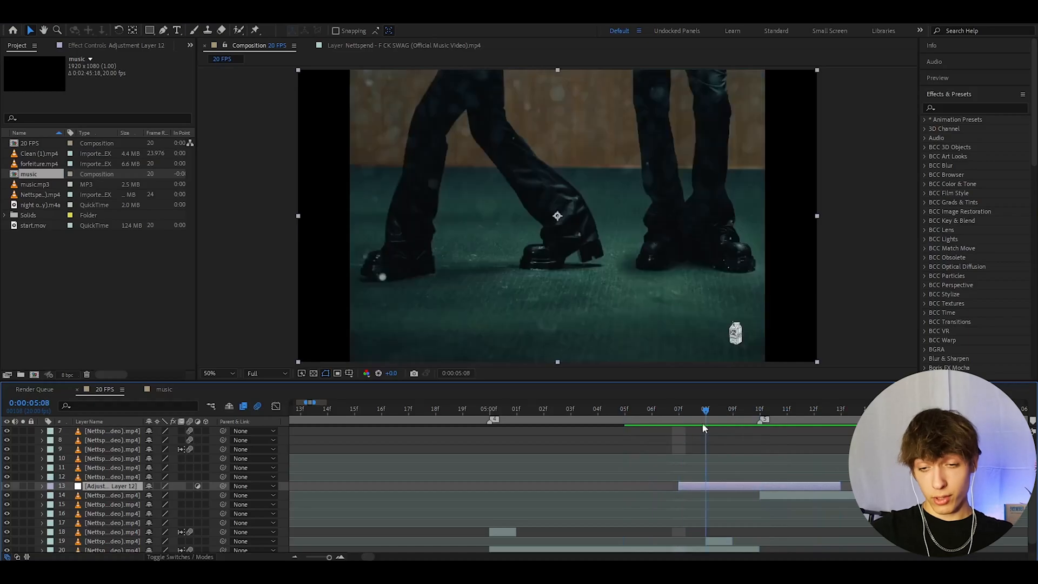
left_click(842, 411)
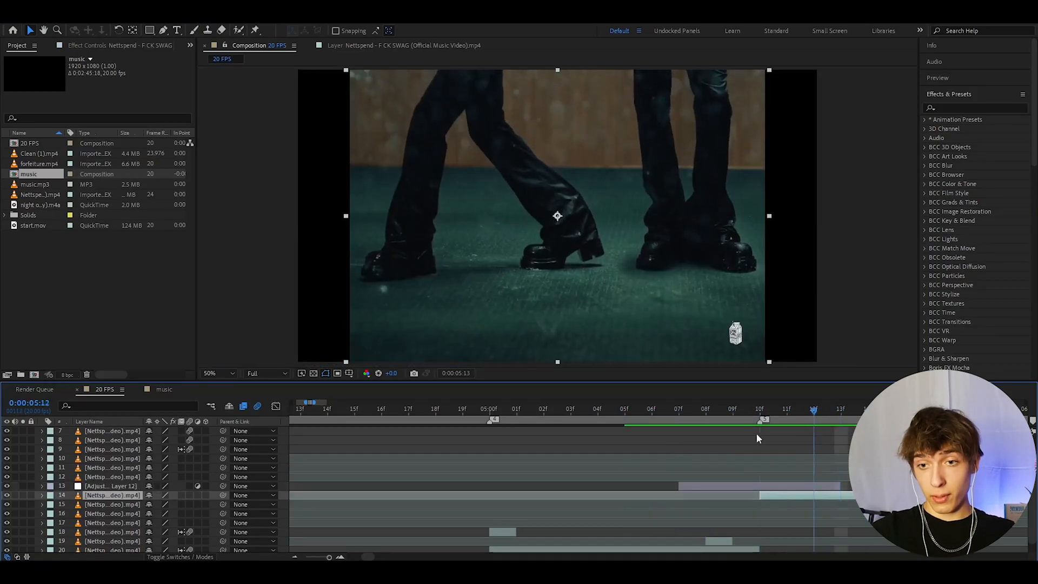
left_click(734, 411)
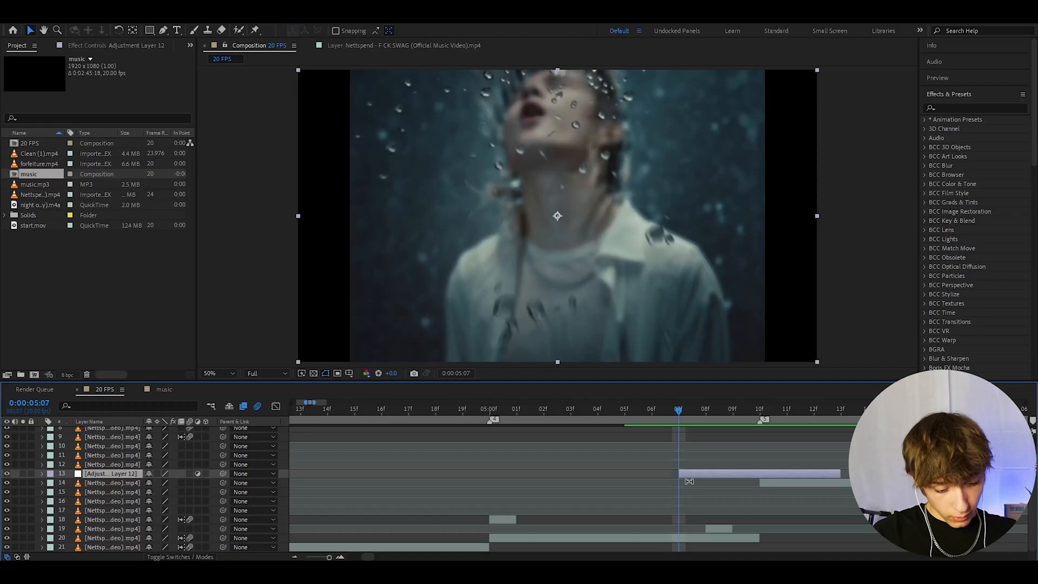
Step: Add Levels, CC Vignette, S_Invert and Transform effects to the adjustment layer
type("level")
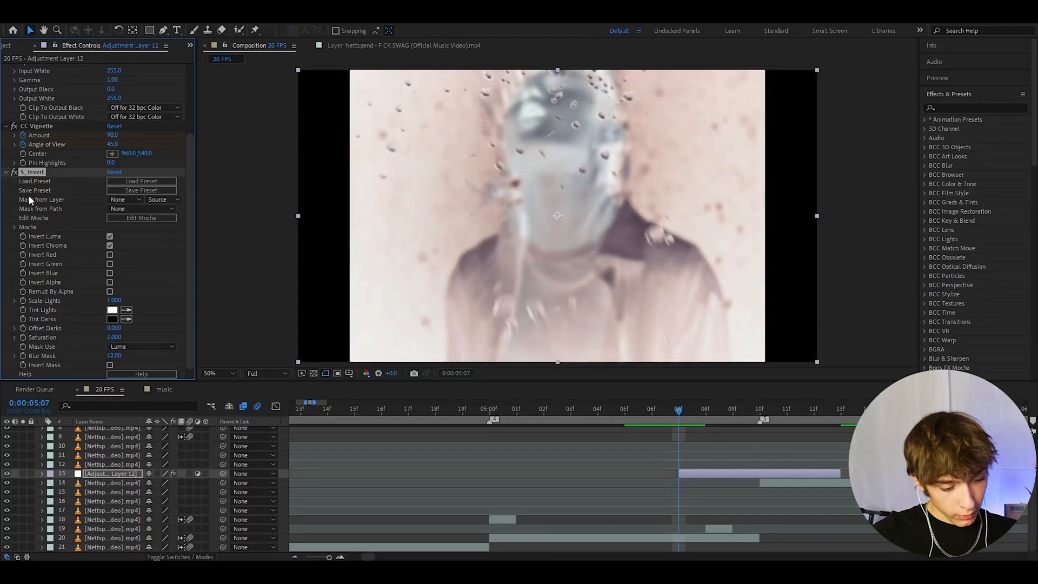
key("e")
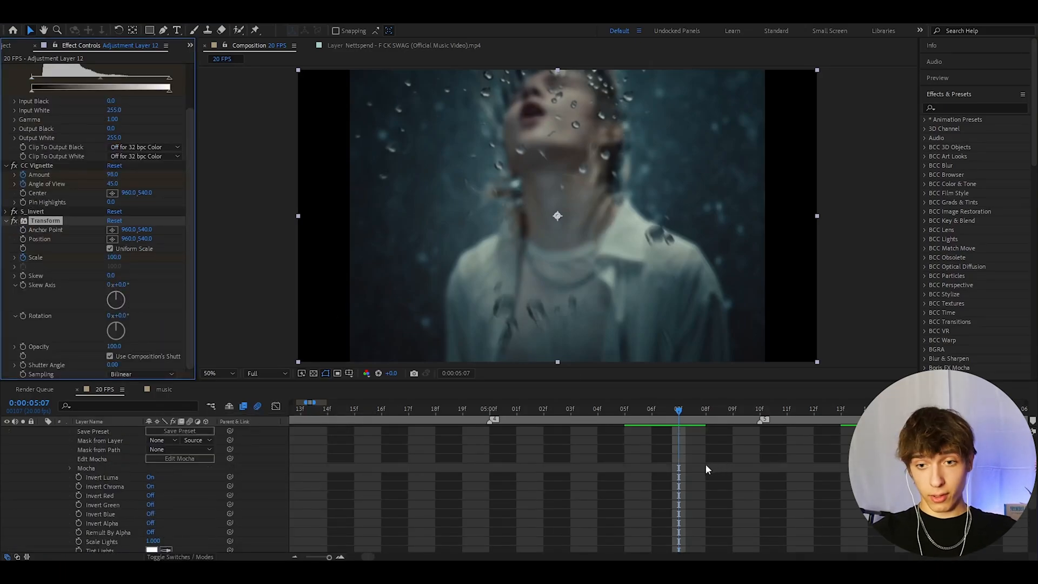
Step: Reveal the keyframed Levels, vignette, invert and scale properties and keyframe them over a few frames
key("u")
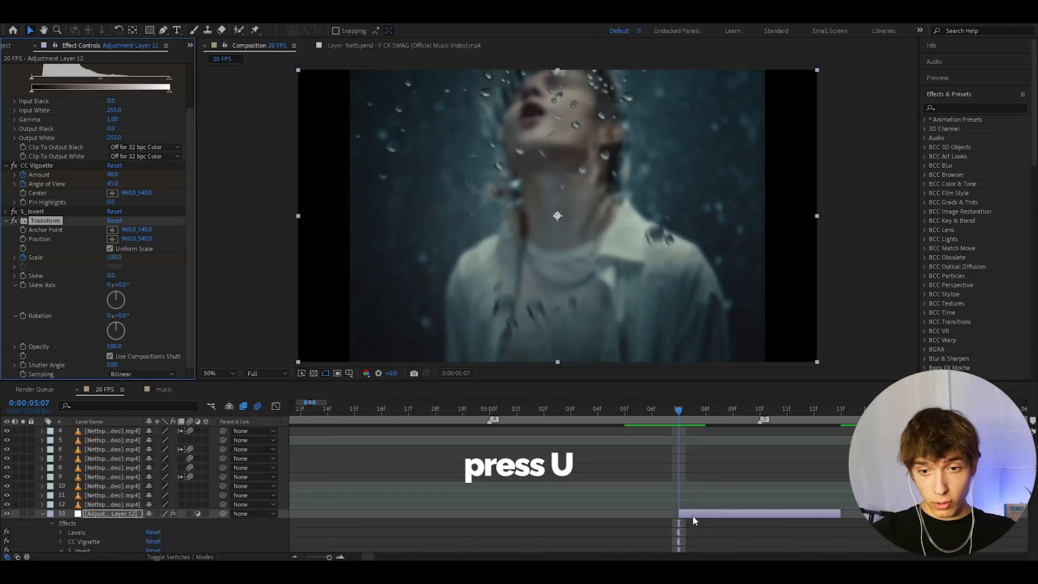
key("u")
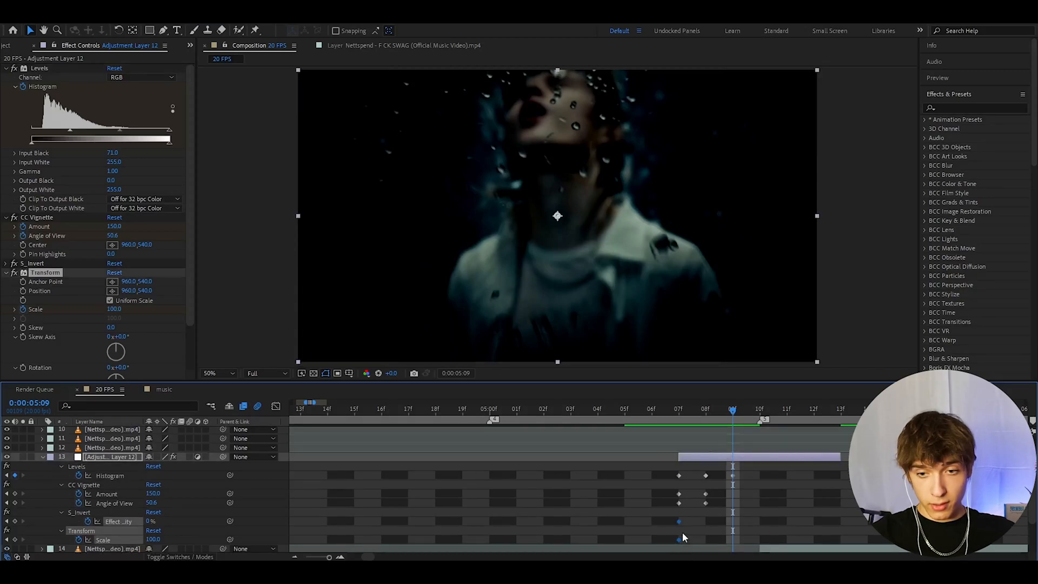
mouse_move(743, 528)
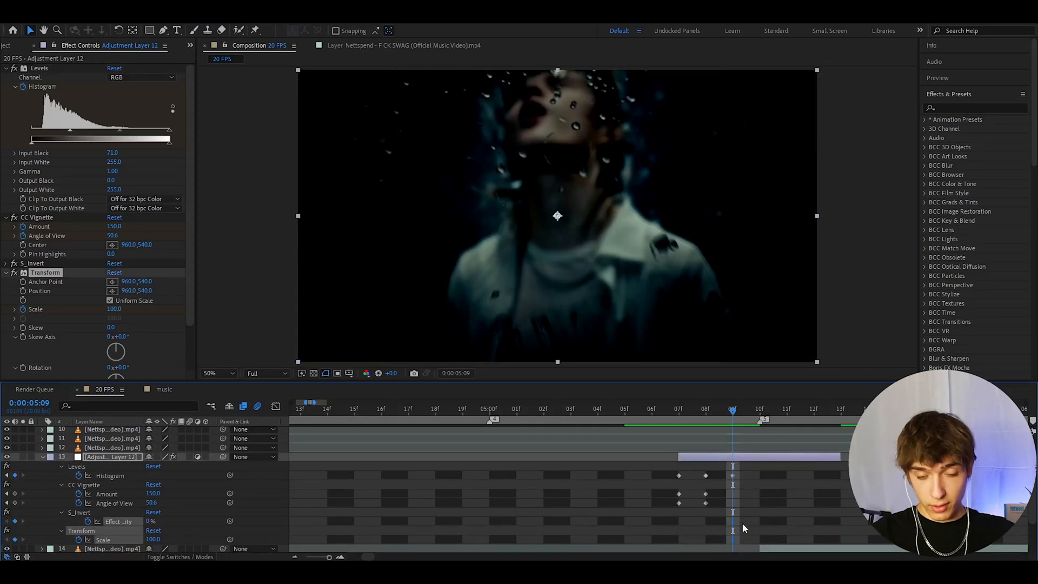
left_click(758, 409)
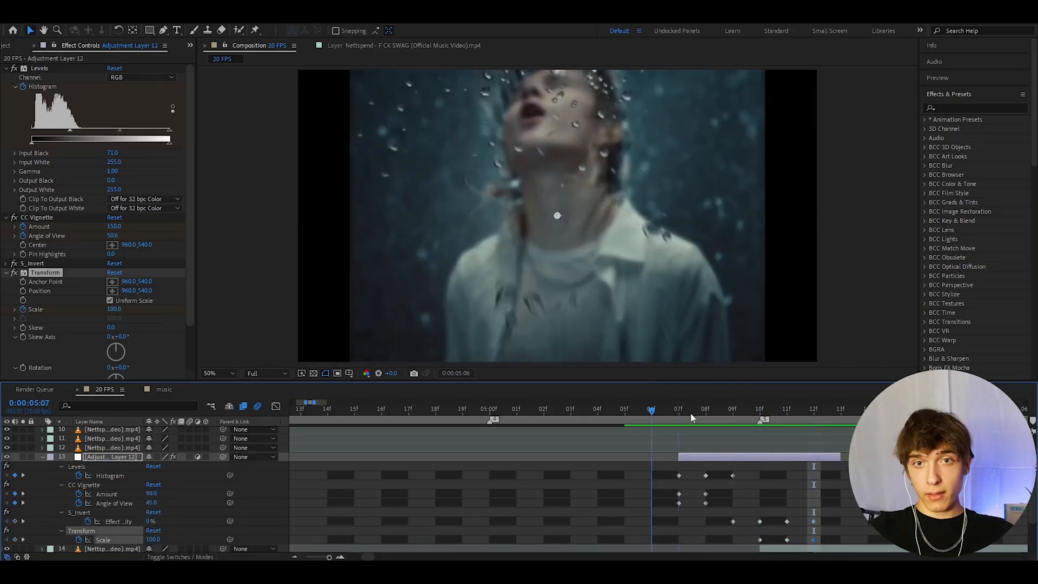
Step: Return to the glitch's first frame and bring up the composition settings
left_click(733, 408)
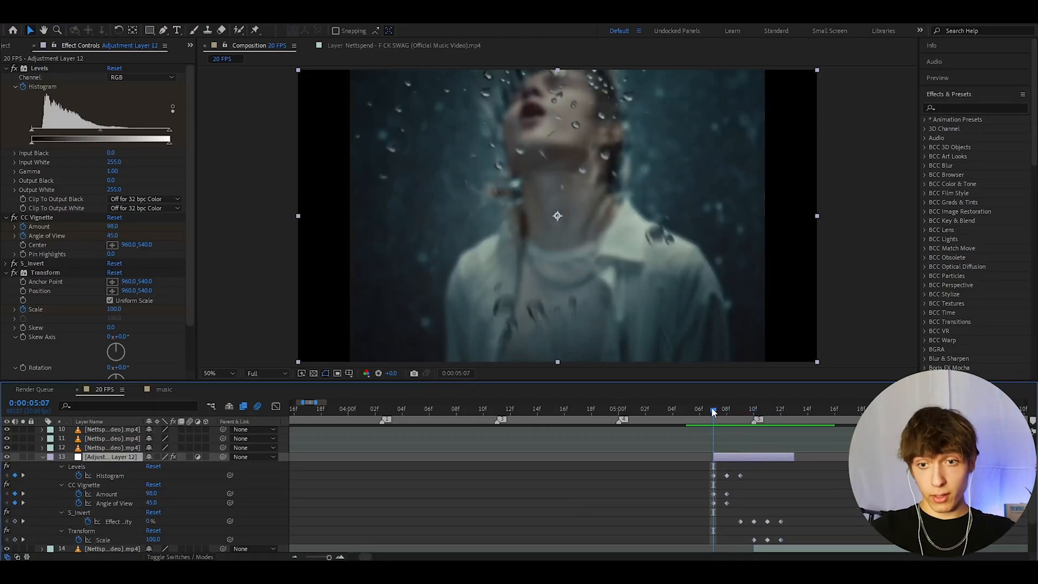
left_click(714, 409)
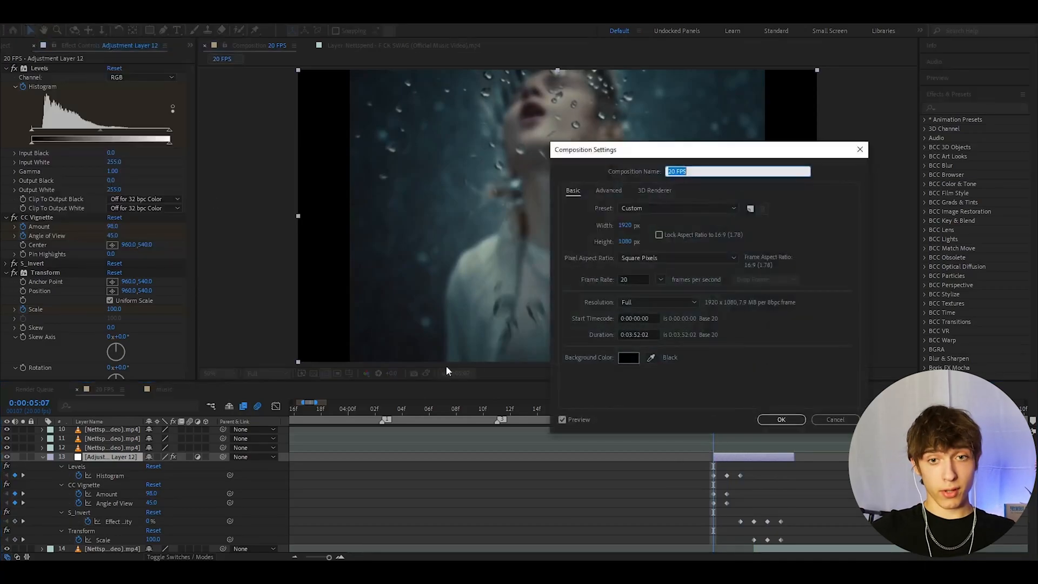
Step: Confirm the frame rate stays at 20 fps and accept the composition settings
left_click(634, 279)
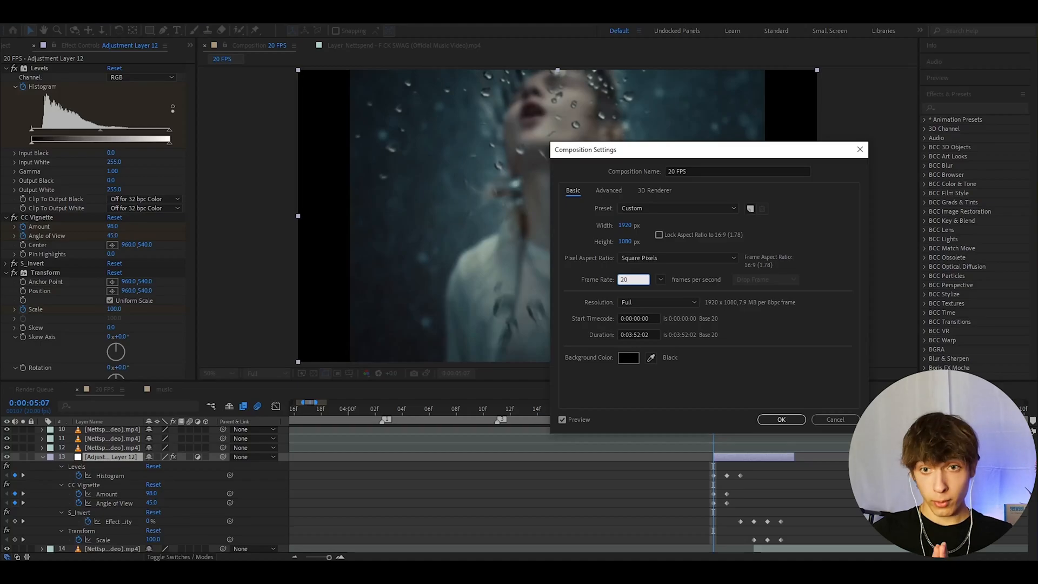
left_click(633, 279)
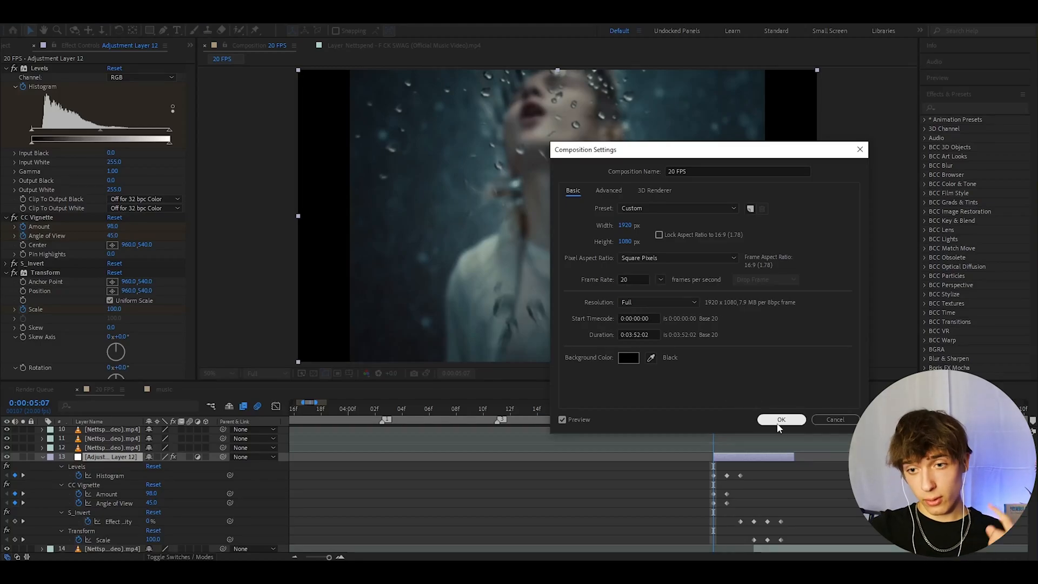
left_click(781, 419)
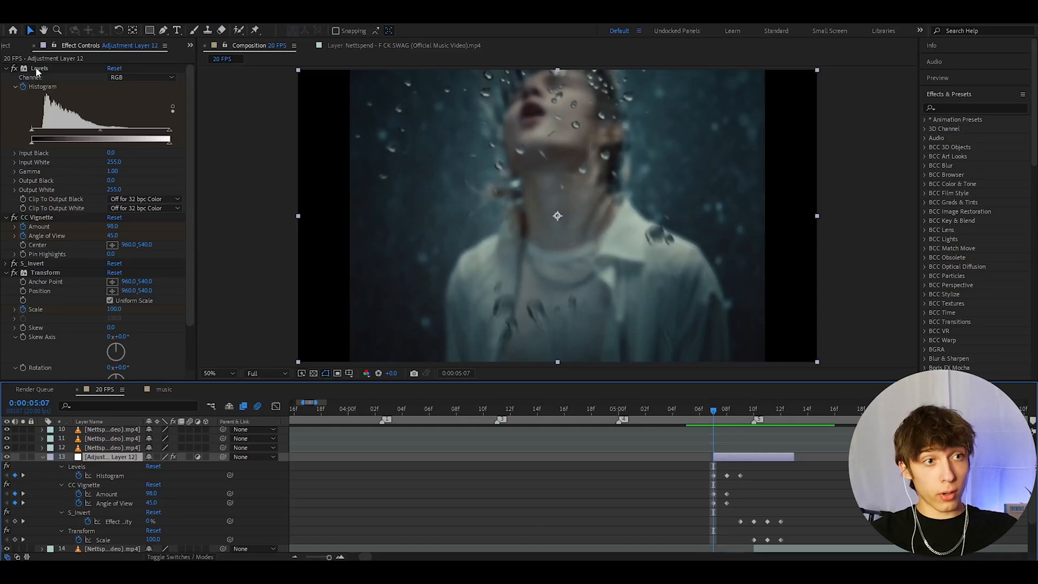
Step: Save all the adjustment layer's effects as the 'Opium 1 Frame Glitch' user animation preset
key("ctrl+a")
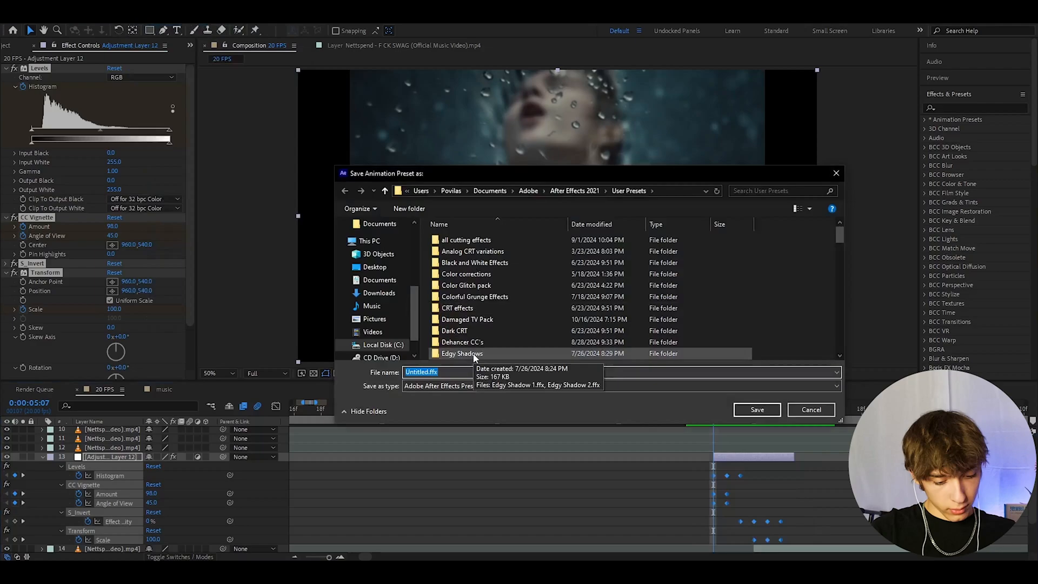
type("Opium 1")
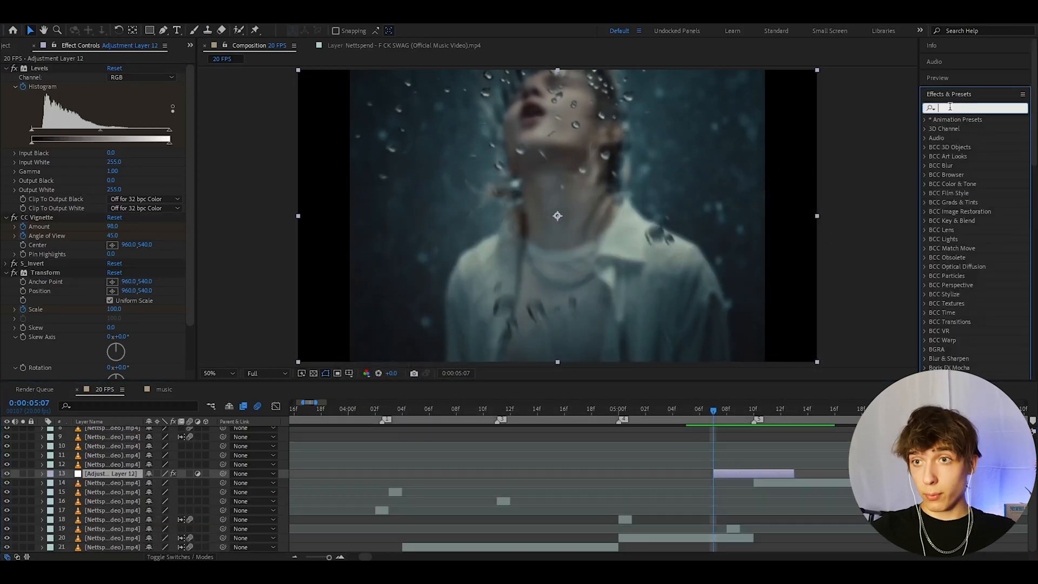
Step: Find the saved preset by searching 'opium 1' in Effects & Presets
type("opium 1 fra")
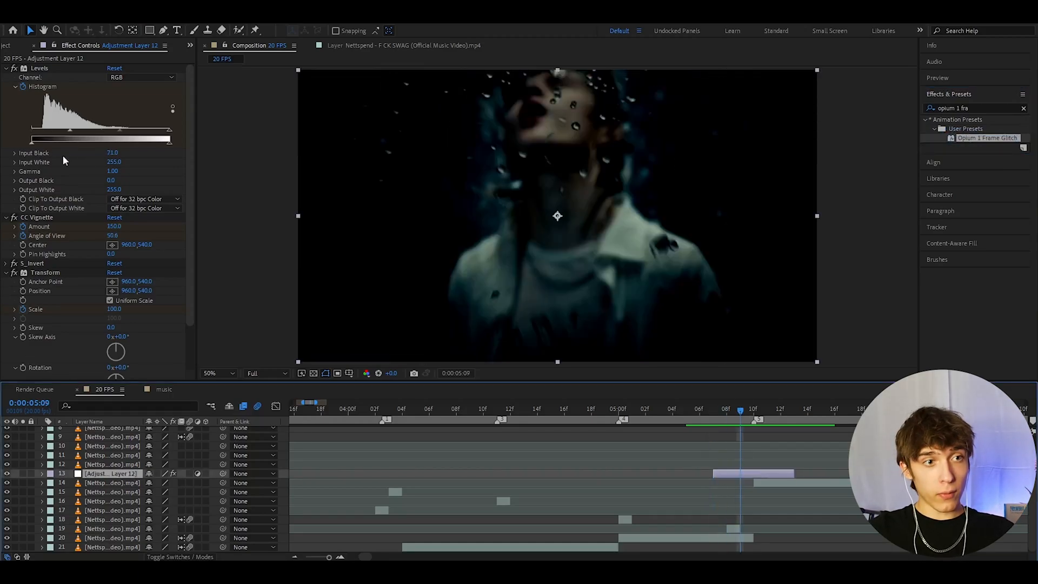
left_click(765, 421)
type("5")
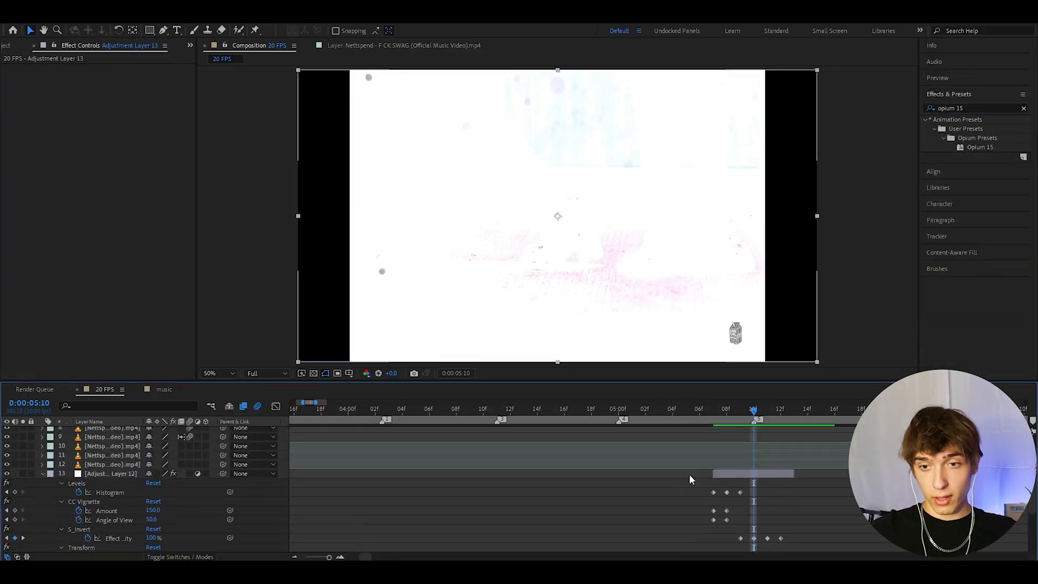
Step: Apply the Opium 15 and Opium 17 presets to new adjustment layers as one-frame glitches
scroll("down", 3)
type("7")
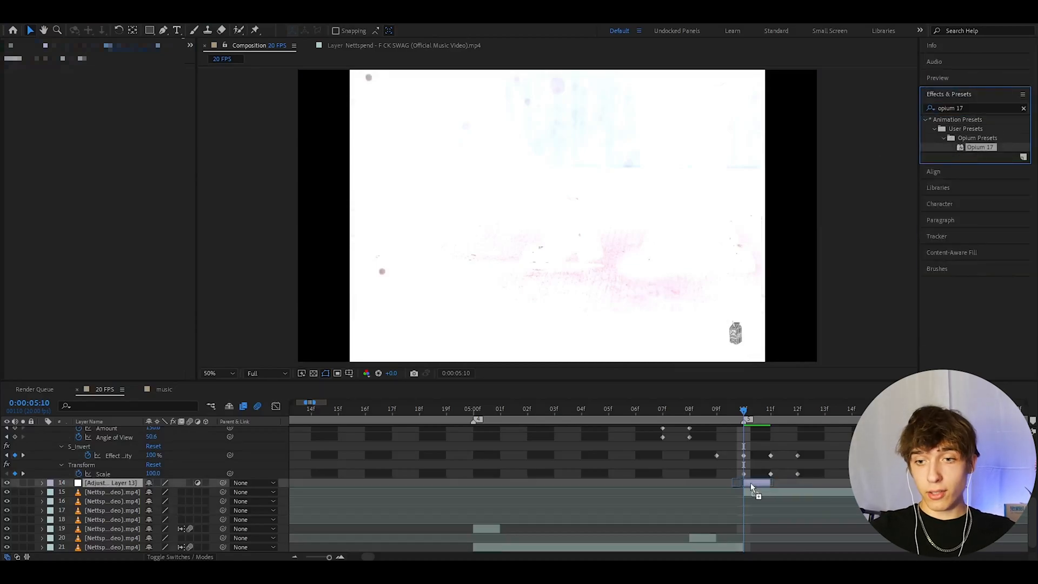
left_click(110, 483)
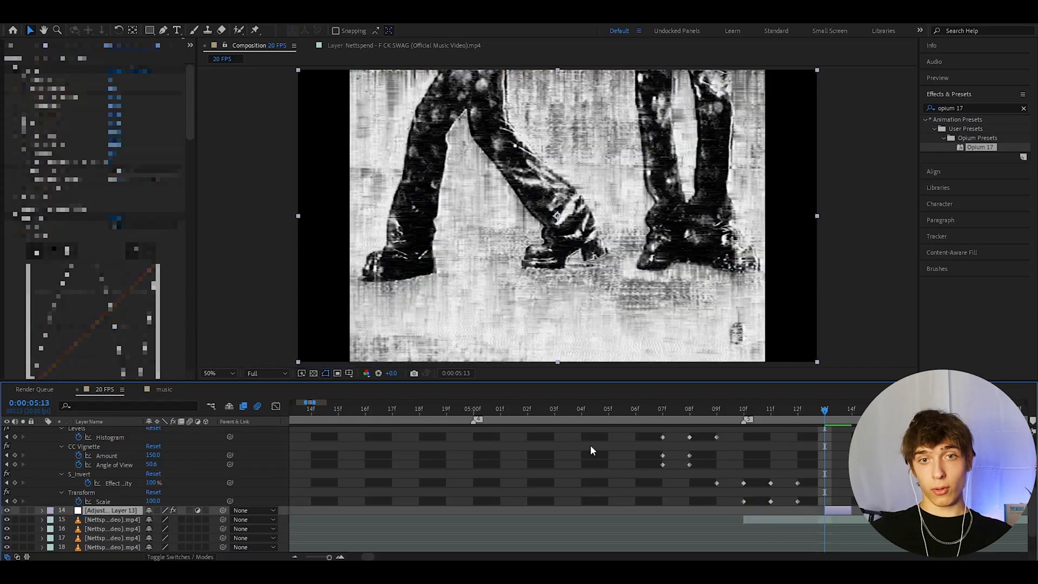
scroll("down", 3)
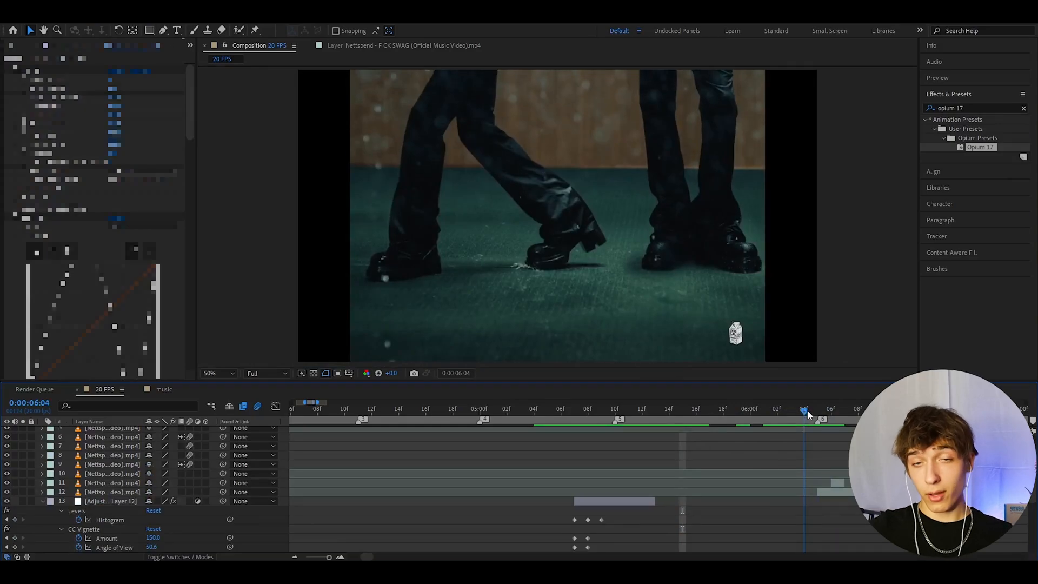
Step: Place another glitch adjustment layer at a later cut for an inverted white flash
left_click(830, 409)
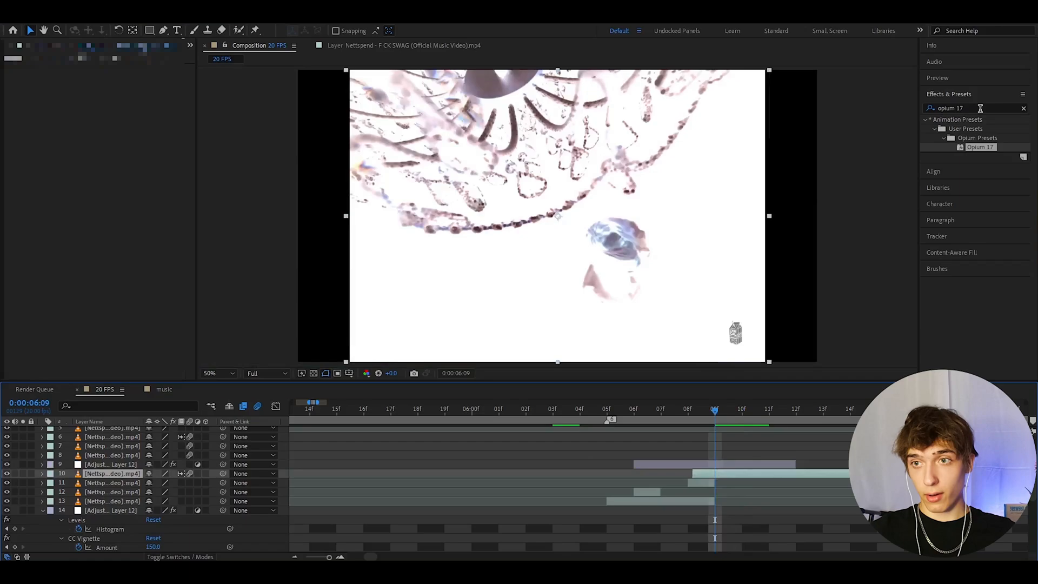
Step: Apply the Opium 2 preset to the adjustment layer over the walking-legs shot and preview the flash
type("opium 2")
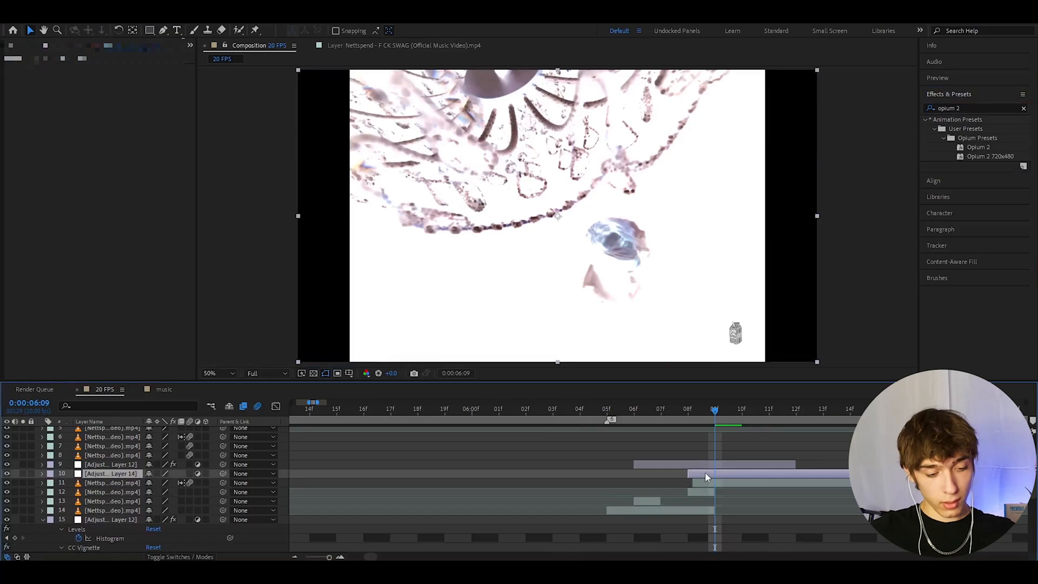
double_click(980, 146)
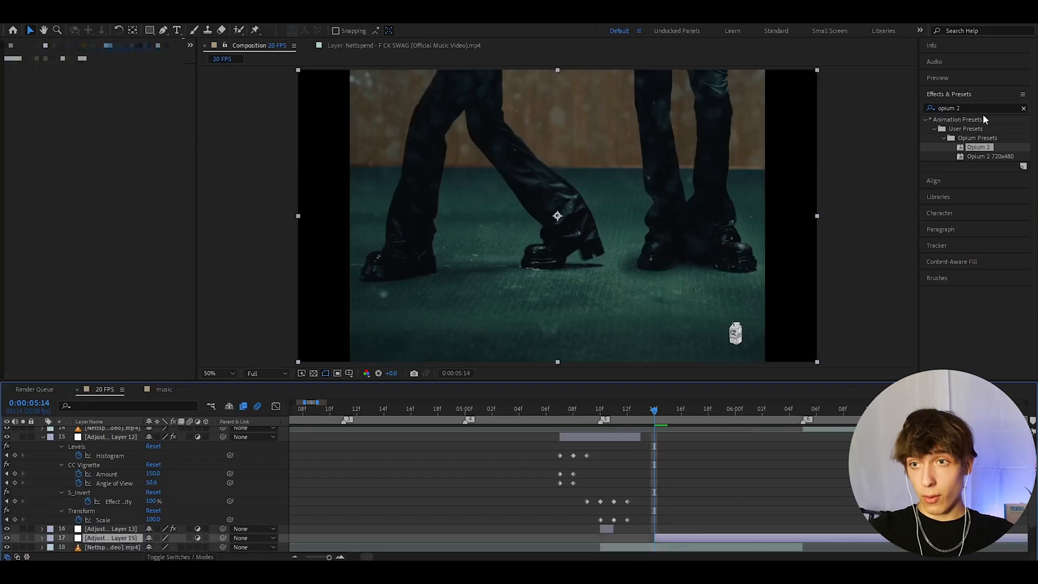
type("op")
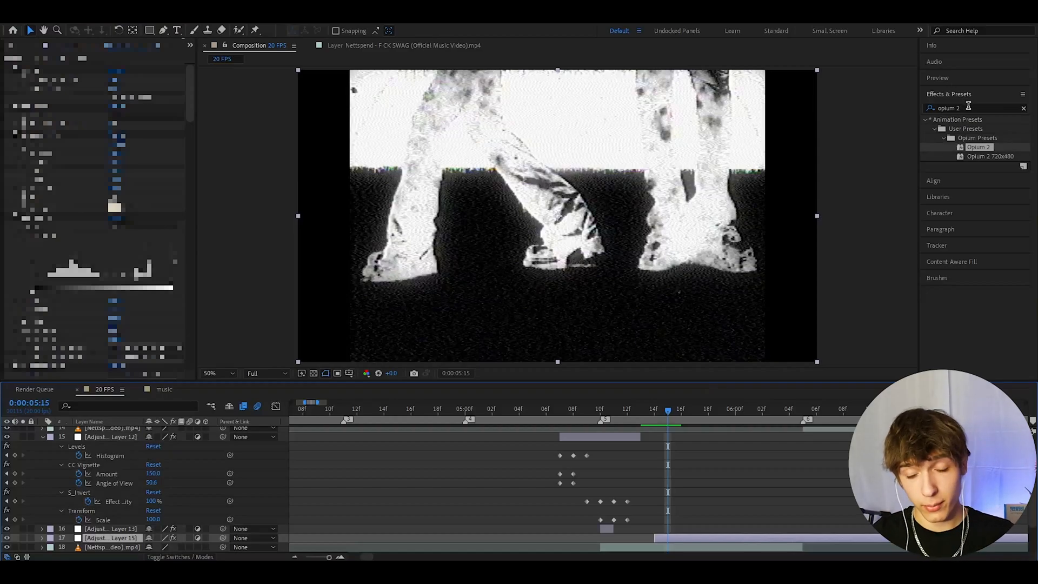
left_click(436, 409)
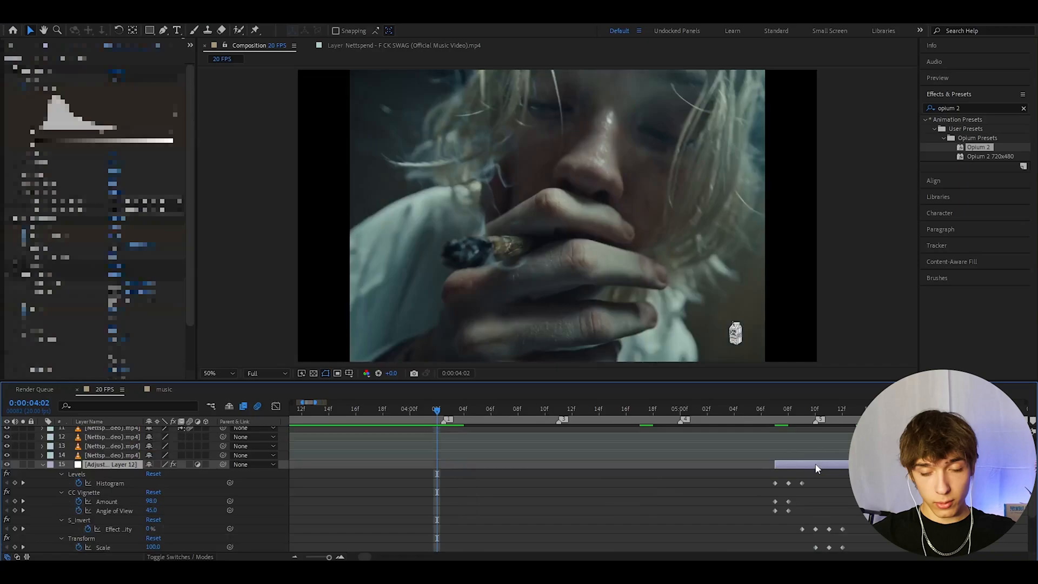
Step: Duplicate Adjustment Layer 12 with Ctrl+D to start another glitch variation
key("ctrl+d")
type("16")
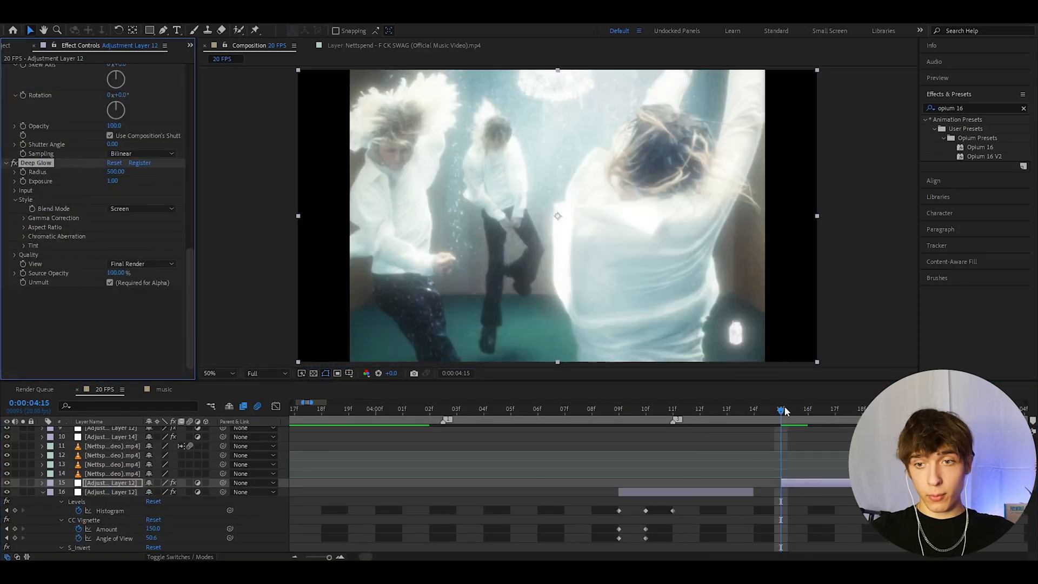
Step: Scrub between the Deep Glow glitch frame and the un-bloomed frame before it
left_click(836, 409)
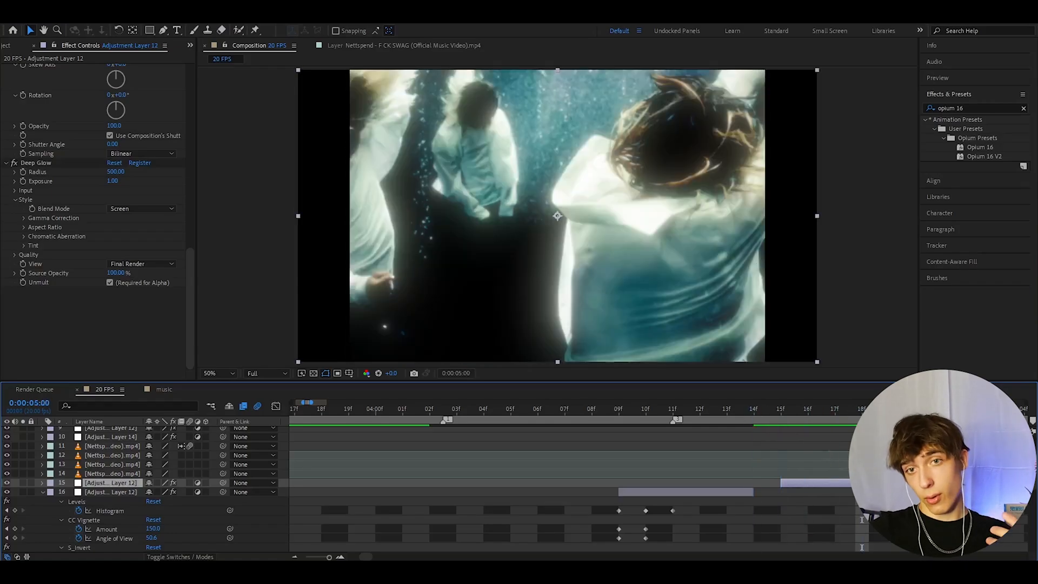
left_click(754, 408)
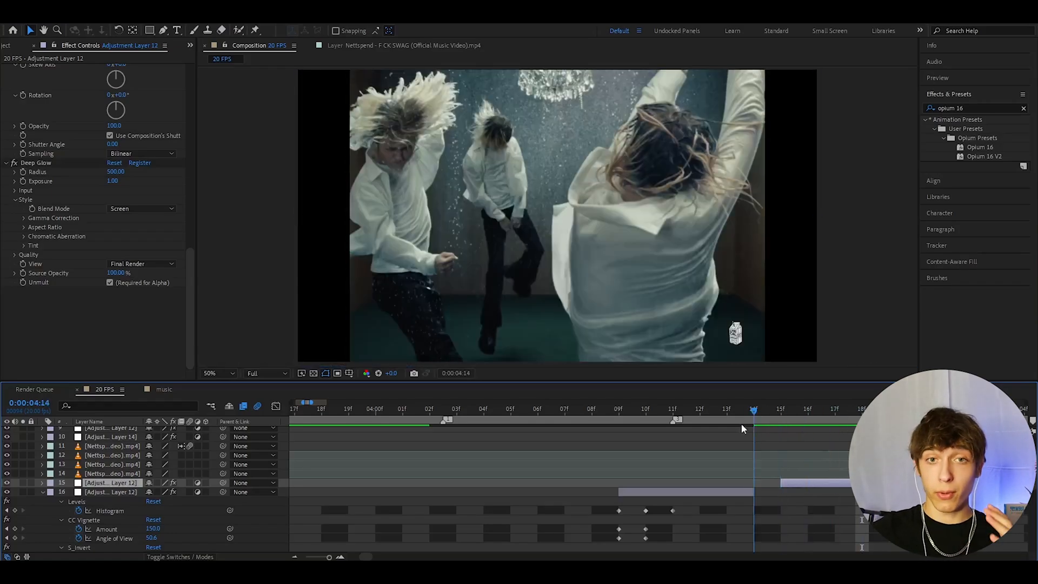